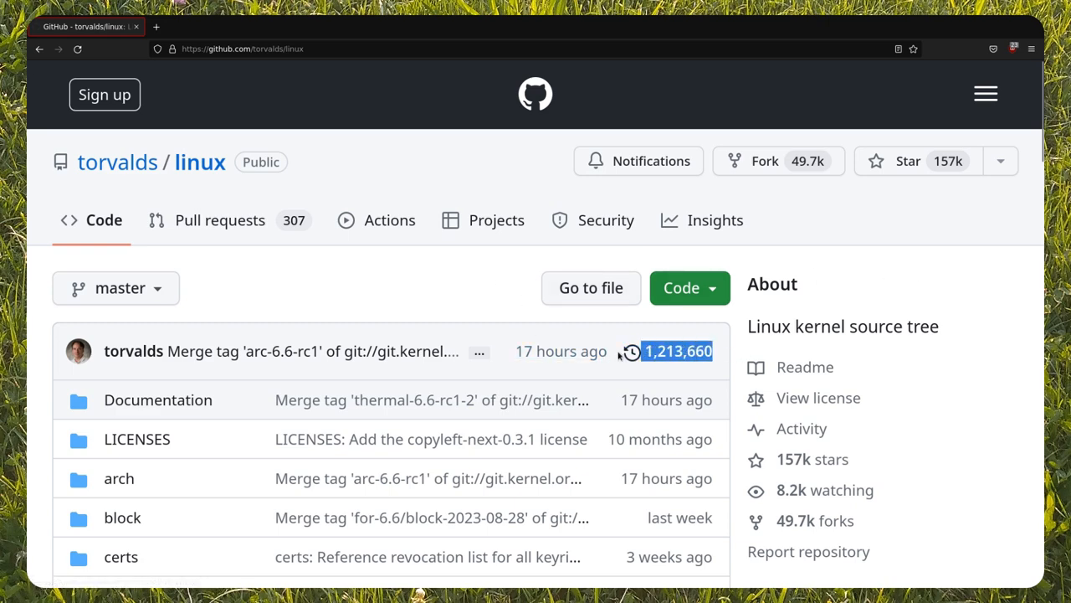
pyautogui.scroll(-3)
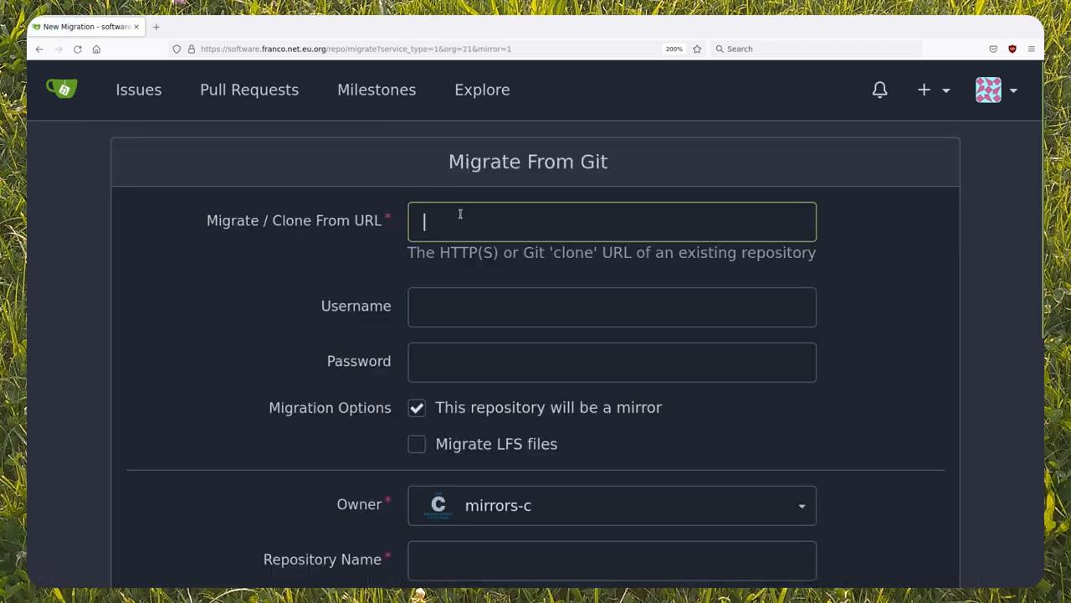
pyautogui.write('https://github.com/torvalds/linux.g')
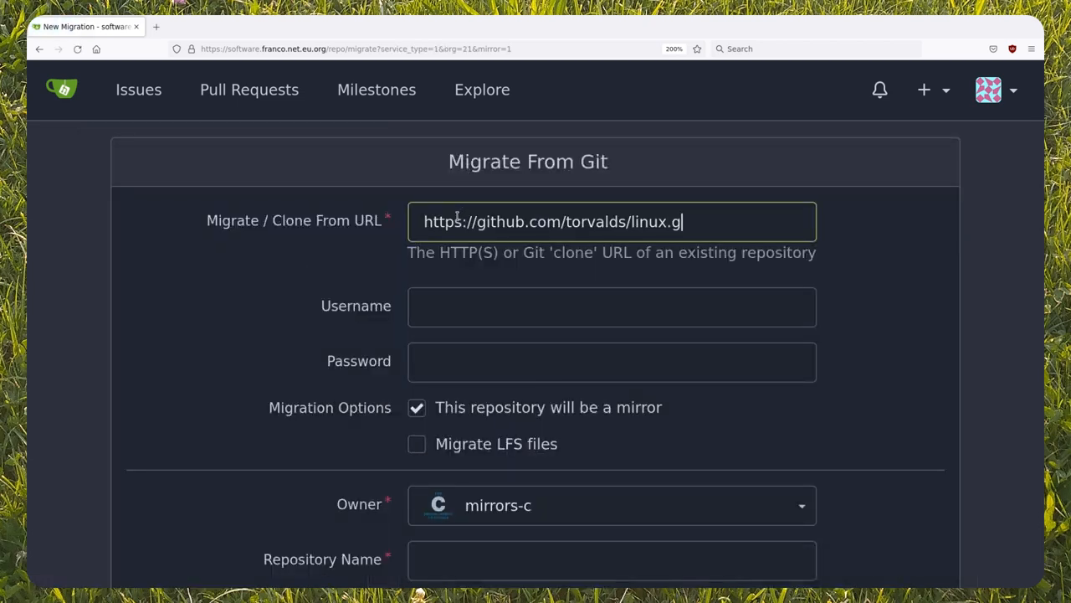
pyautogui.scroll(-3)
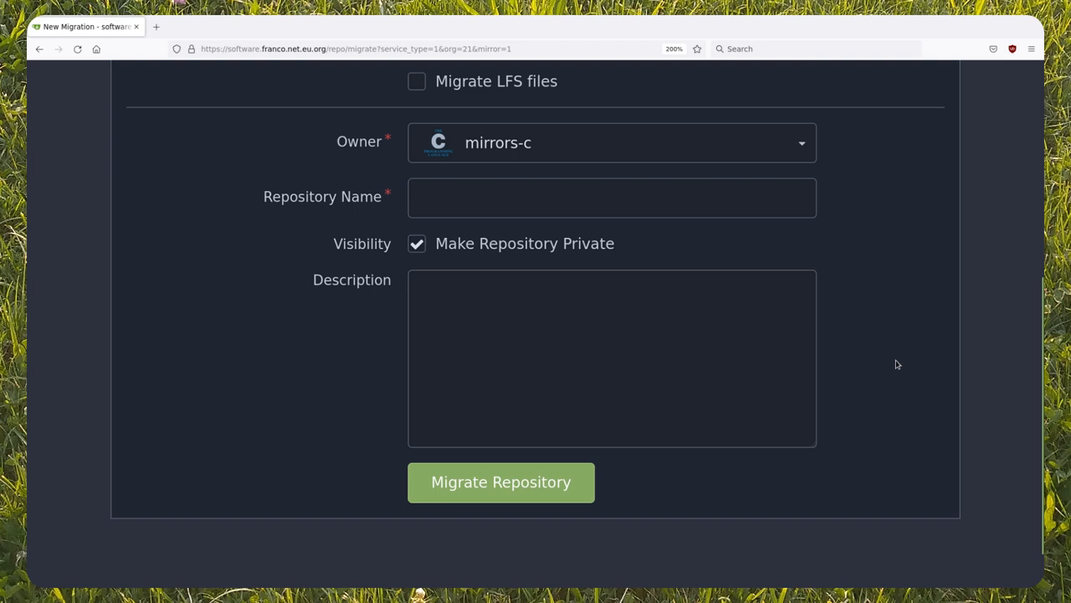
pyautogui.click(500, 482)
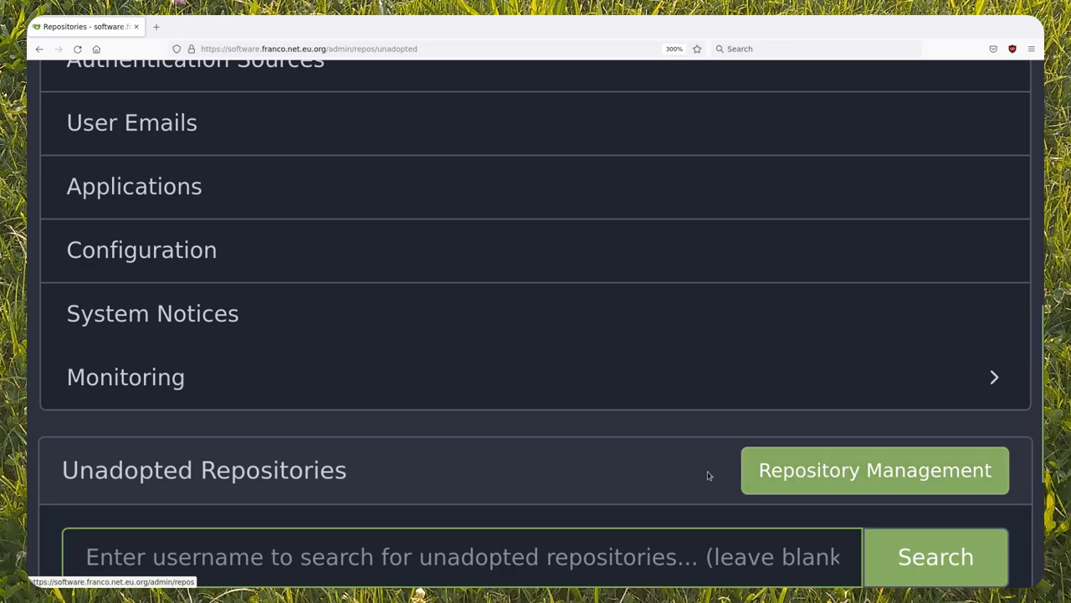
# Open the Unadopted Repositories page under Site Administration > Repositories
pyautogui.click(935, 556)
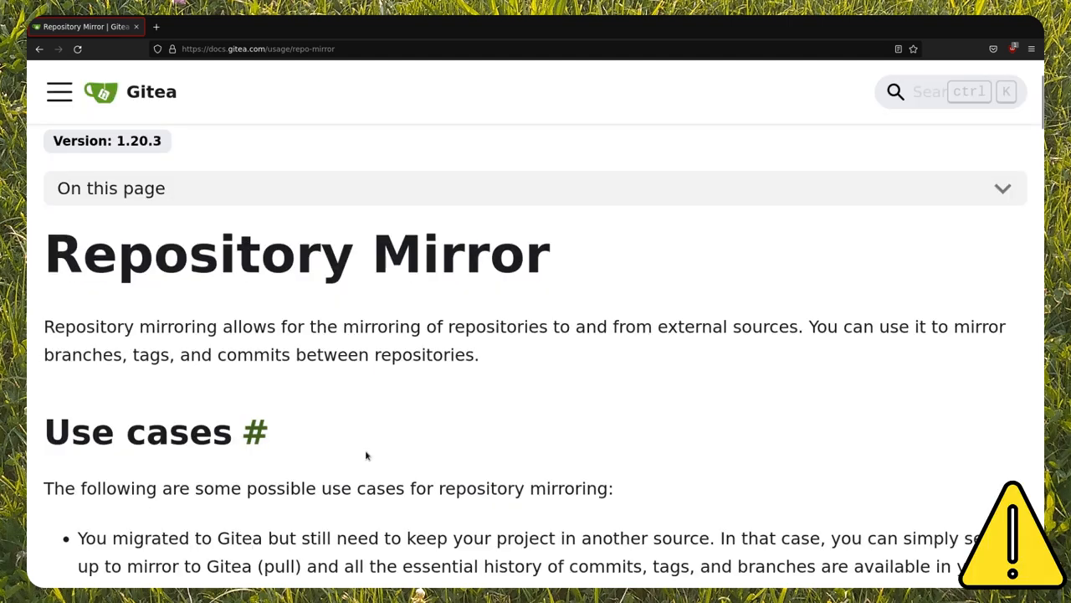
# Highlight the Repository Mirror docs note that existing repositories cannot become pull mirrors
pyautogui.scroll(-3)
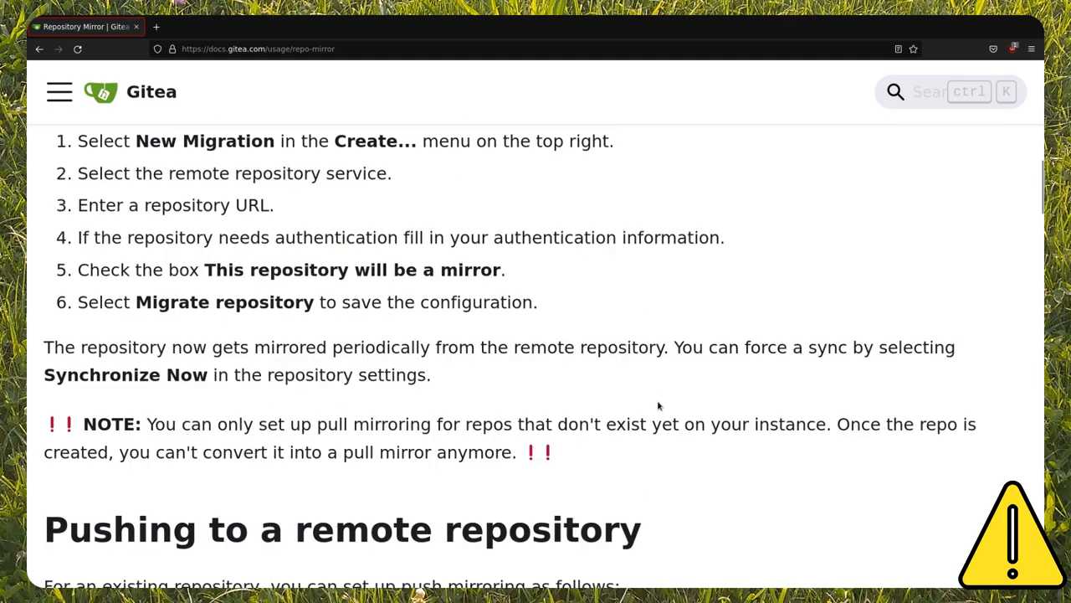
pyautogui.moveTo(44, 424); pyautogui.dragTo(552, 452)
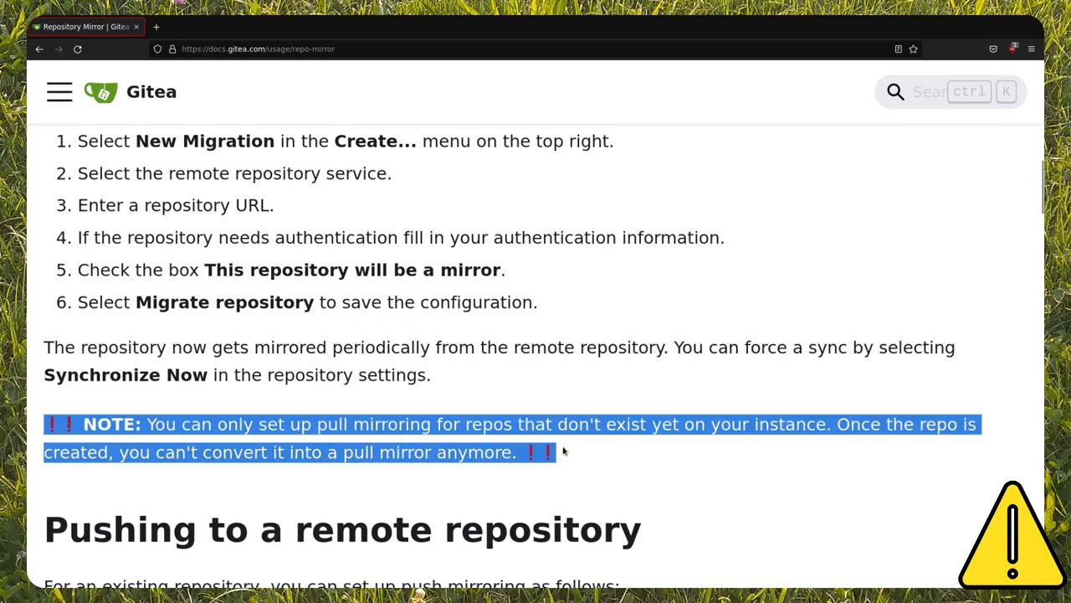
pyautogui.scroll(-3)
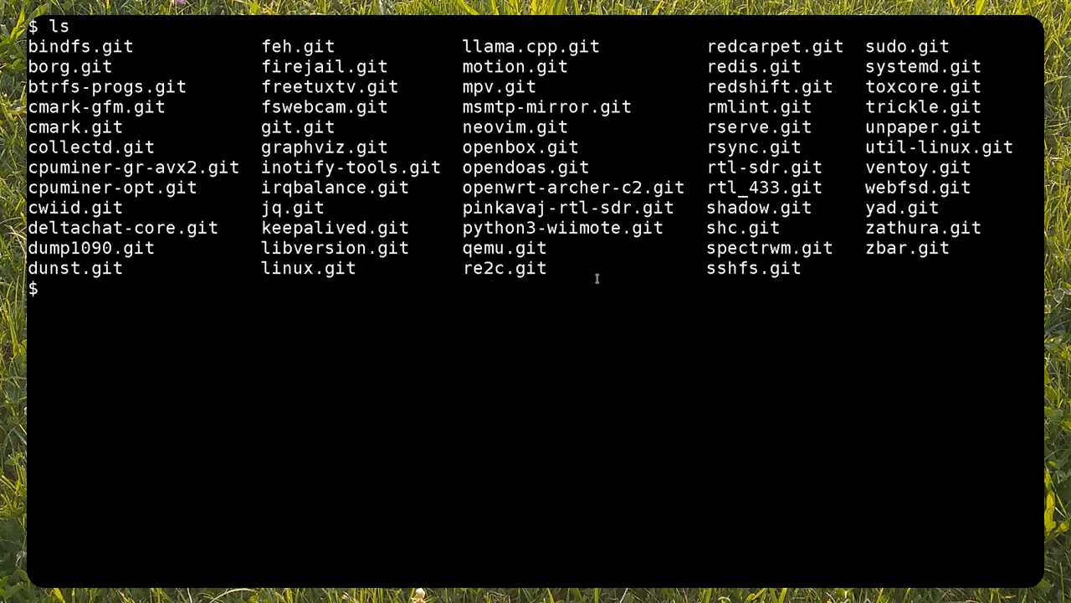
# Enter linux.git, list its contents, and query its remote settings with git config --list | grep remote
pyautogui.write('cd linux.git/')
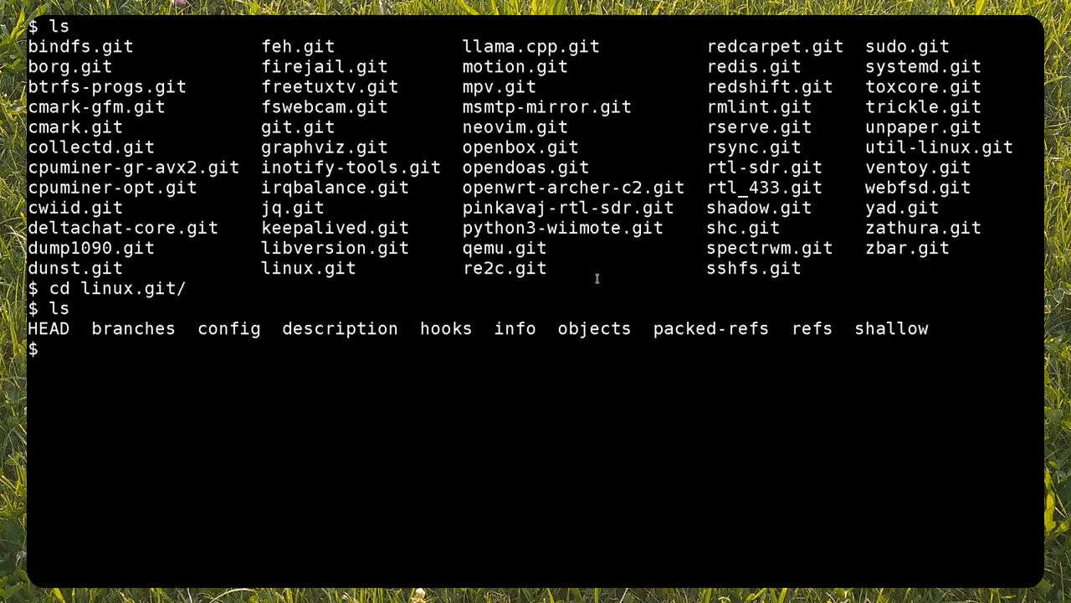
pyautogui.write('ls')
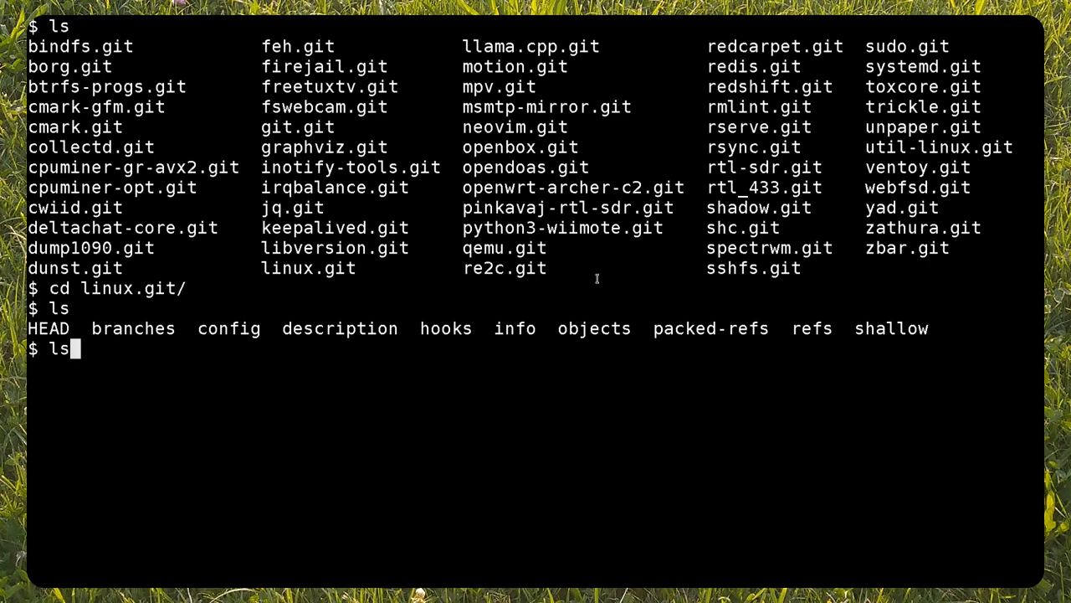
pyautogui.write('git config --list | grep remote')
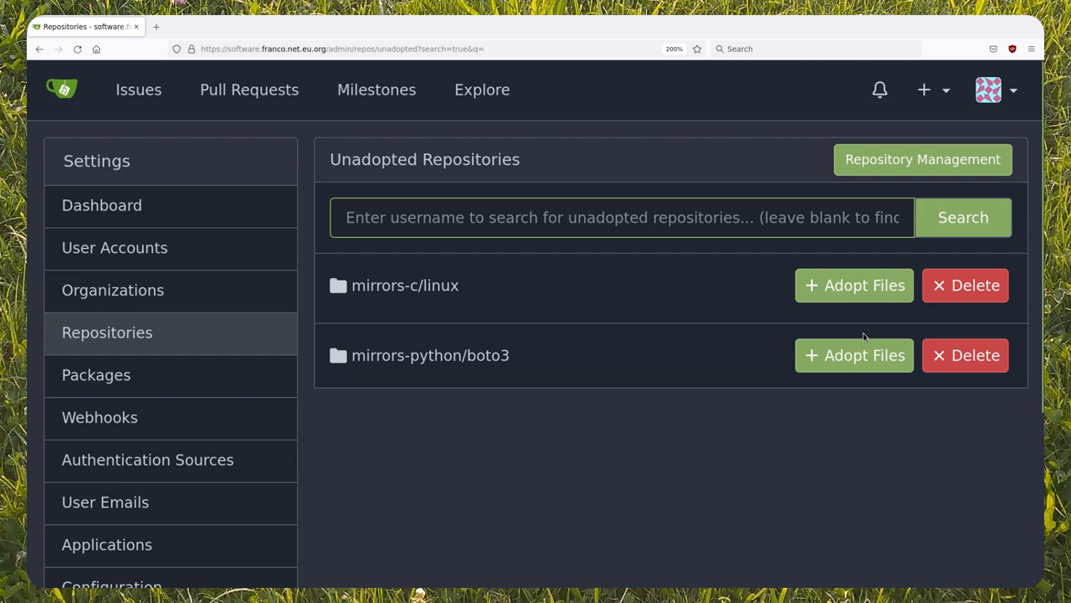
# Adopt the mirrors-c/linux files as a repository and view its settings page
pyautogui.click(853, 284)
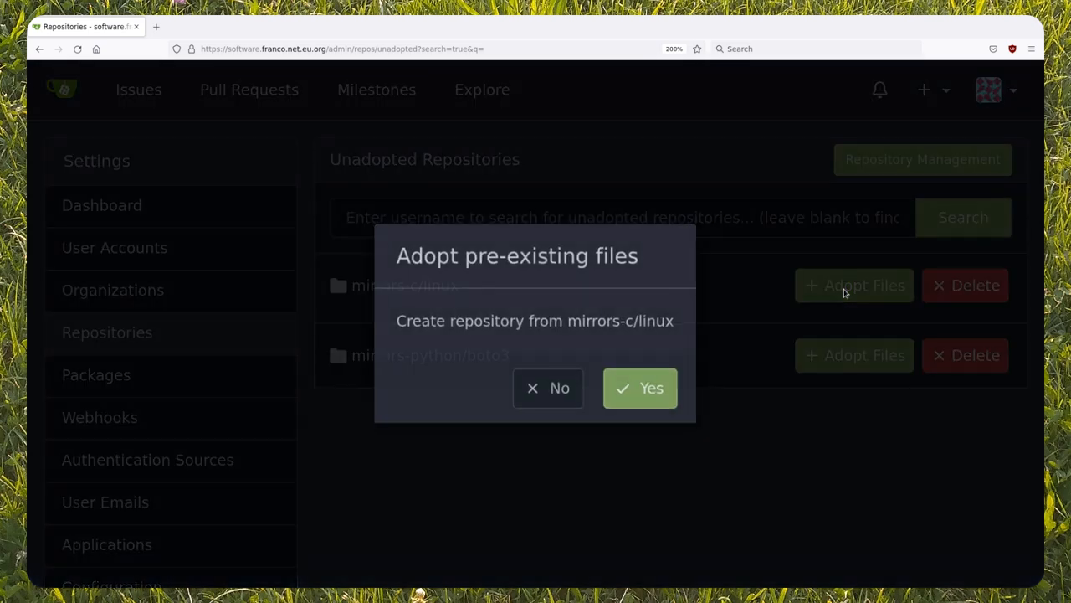
pyautogui.click(639, 387)
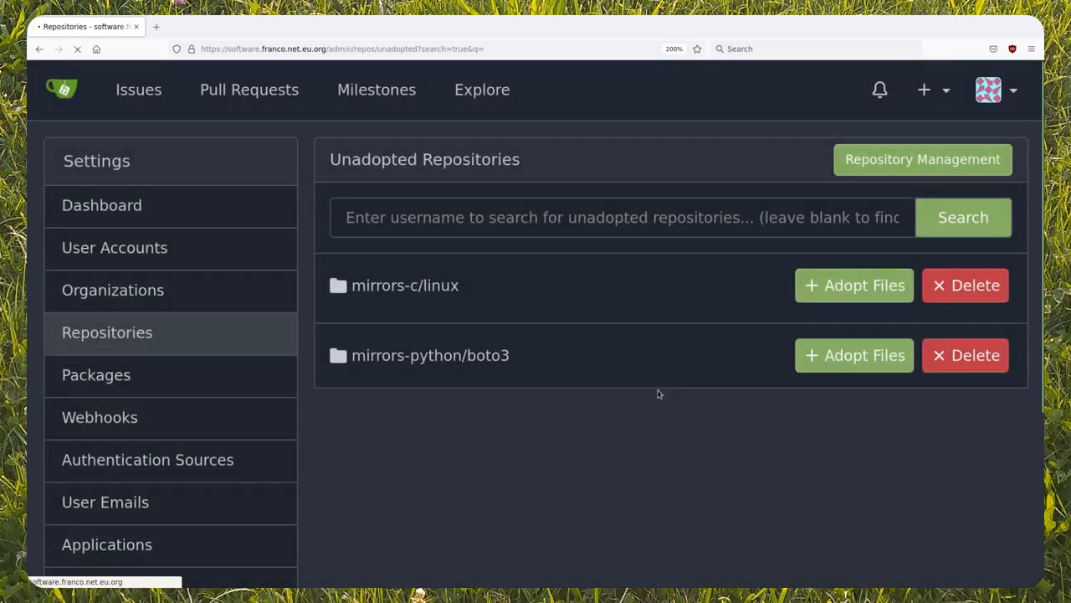
pyautogui.click(854, 285)
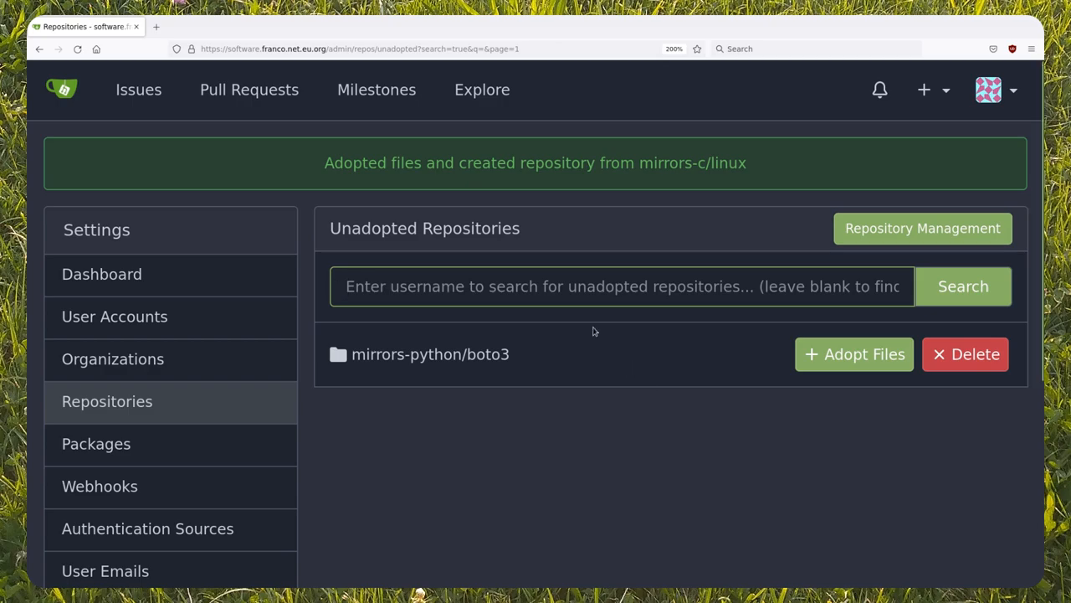
pyautogui.click(481, 89)
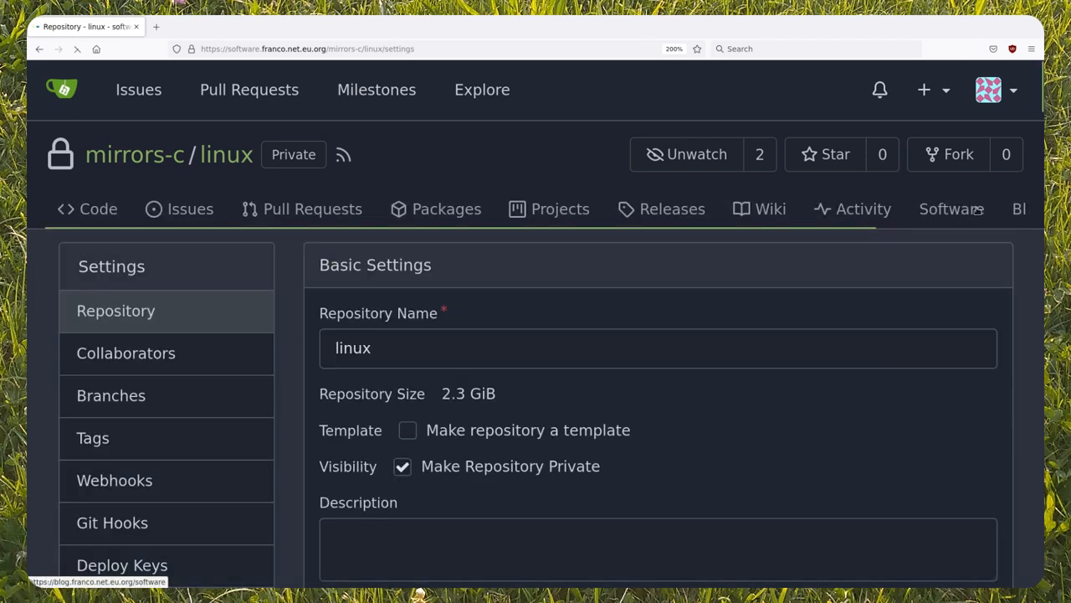
pyautogui.scroll(-3)
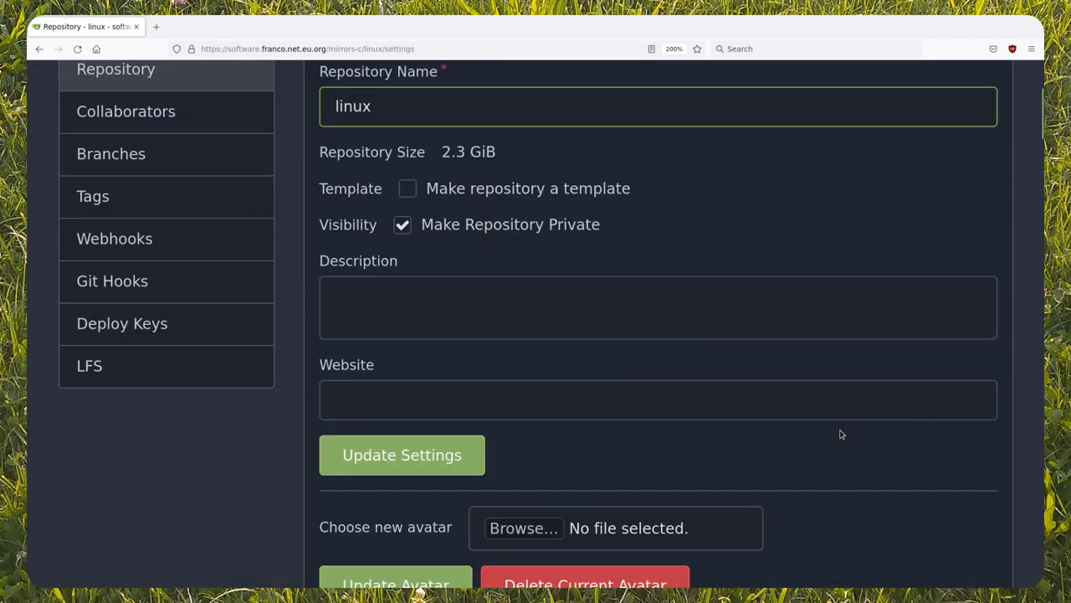
pyautogui.scroll(-3)
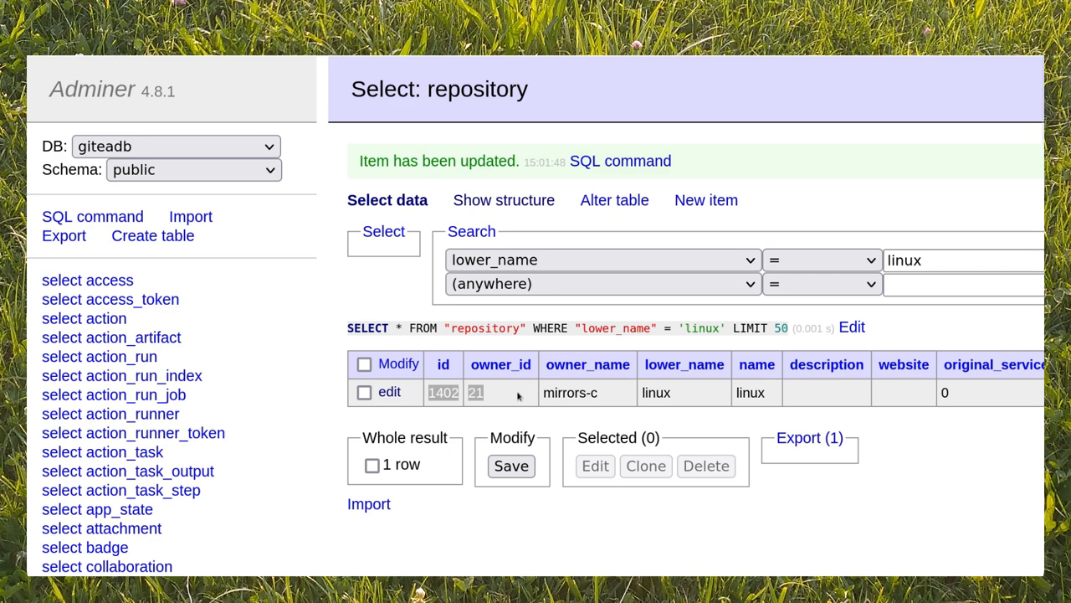
# Edit the Adminer linux repository record (id 1402) and tick is_mirror
pyautogui.click(389, 392)
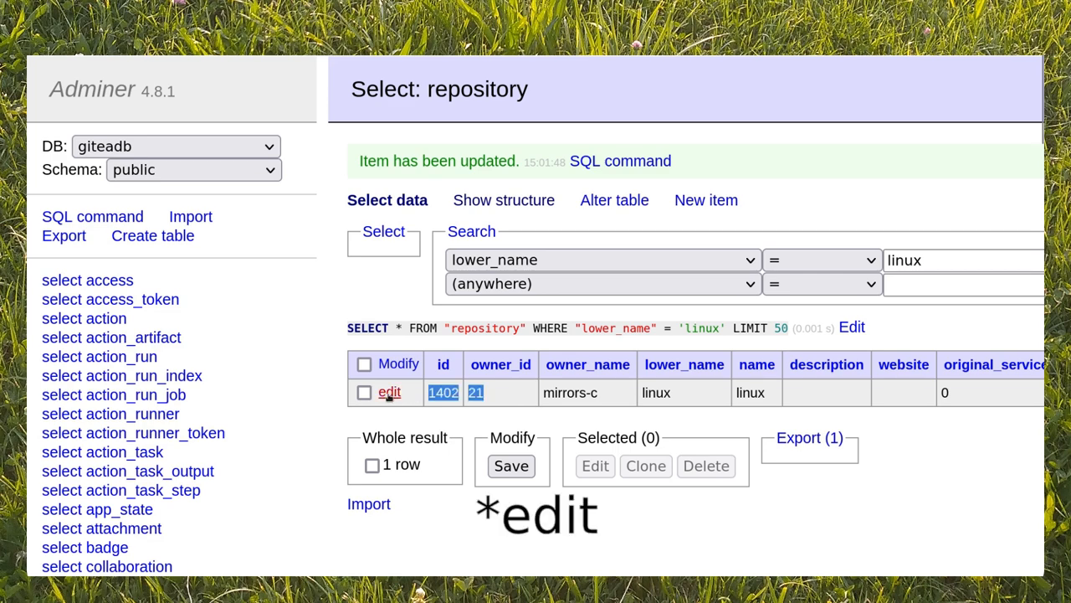
pyautogui.click(390, 392)
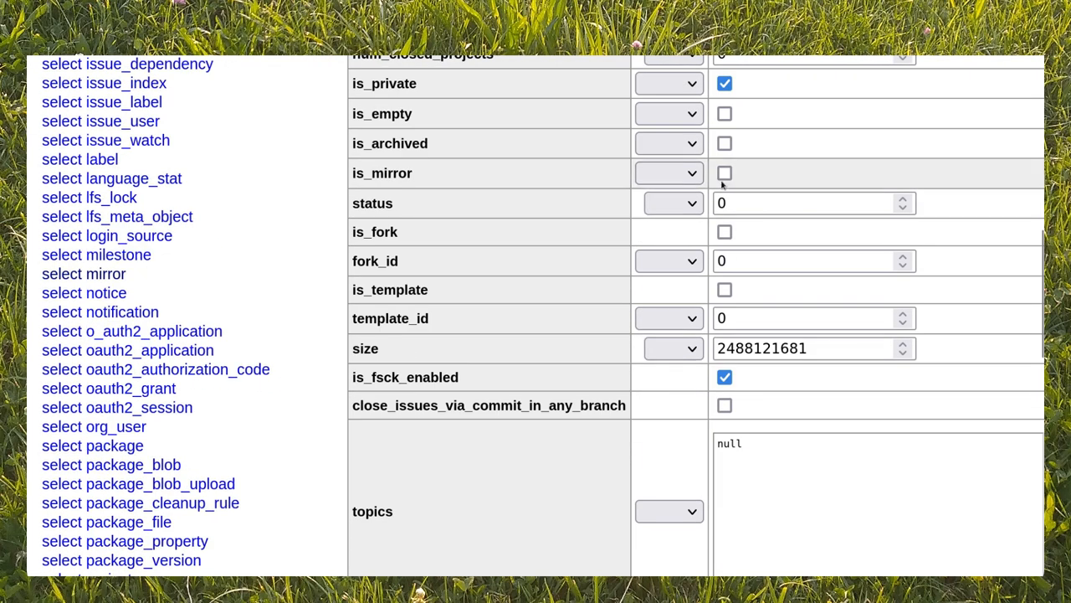
pyautogui.click(725, 174)
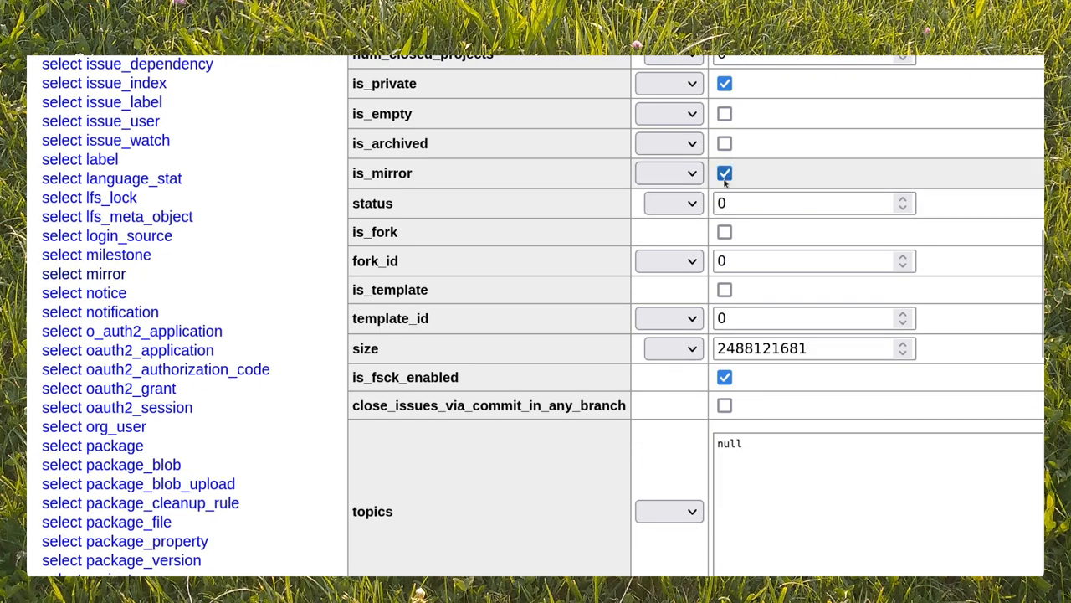
pyautogui.scroll(-3)
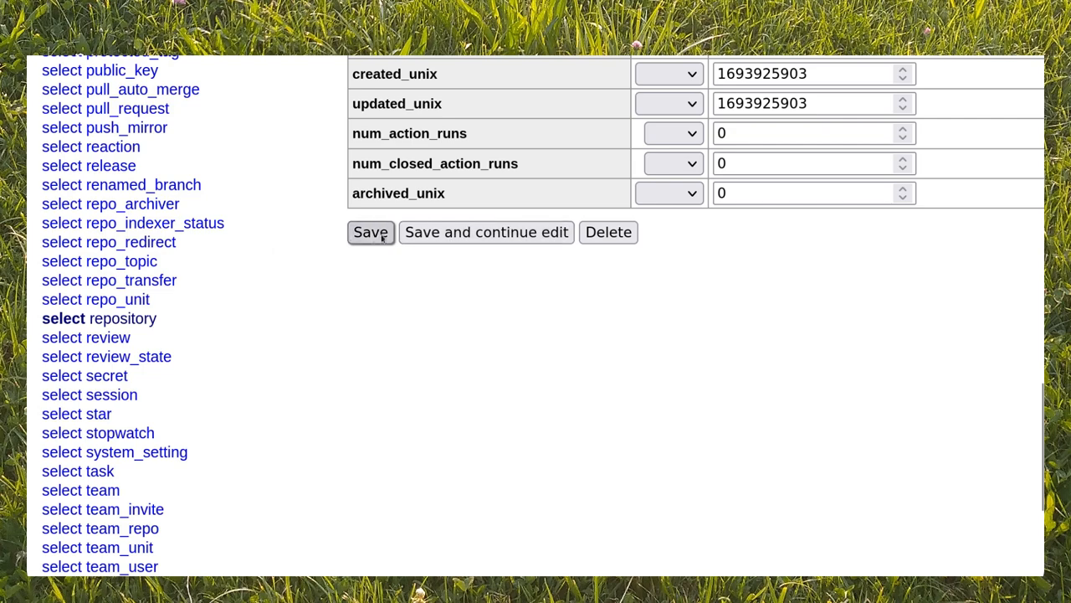
# Save the repository row, then clone an existing mirror row with repo_id 1402
pyautogui.click(370, 232)
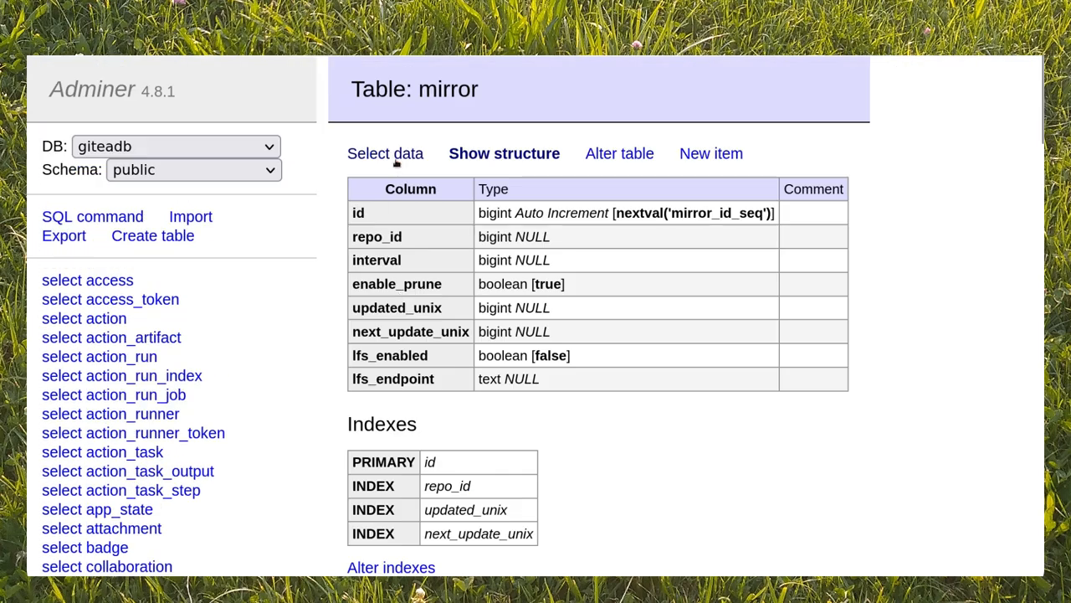
pyautogui.click(385, 153)
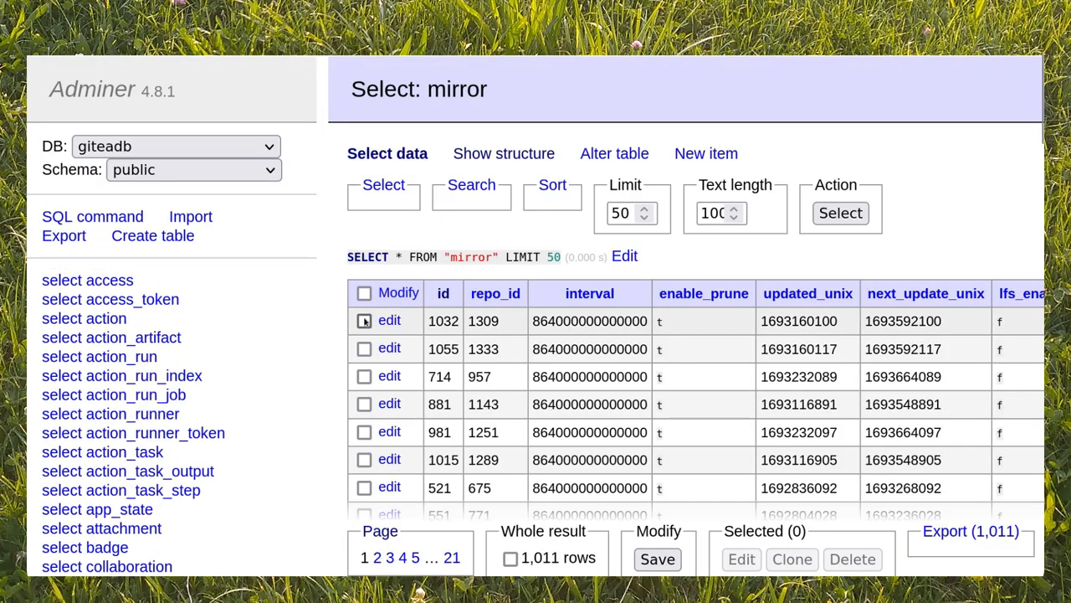
pyautogui.click(364, 321)
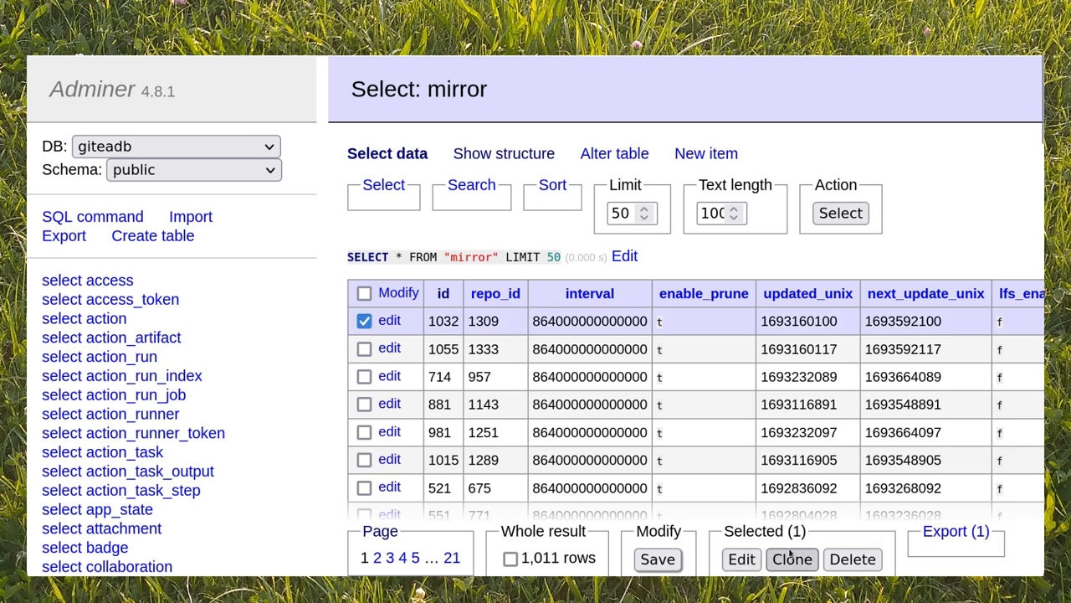
pyautogui.click(791, 559)
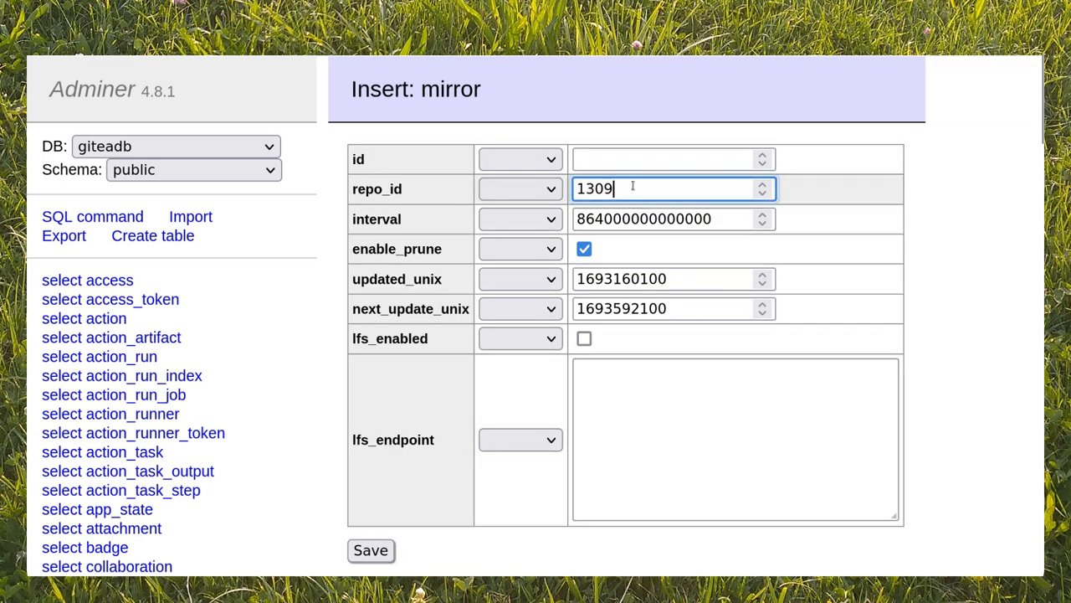
pyautogui.write('1402')
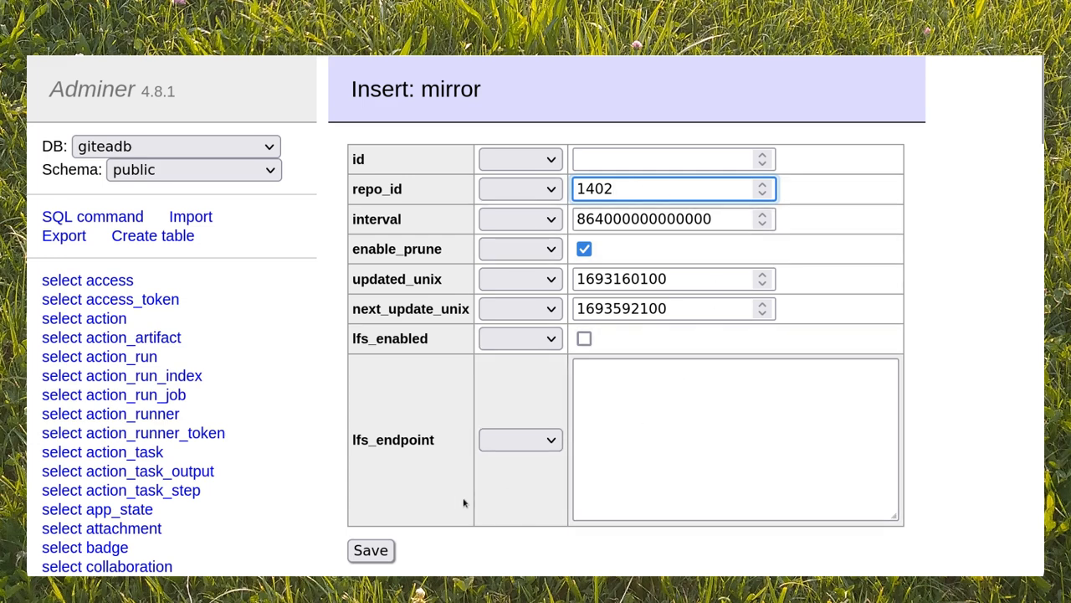
pyautogui.click(370, 550)
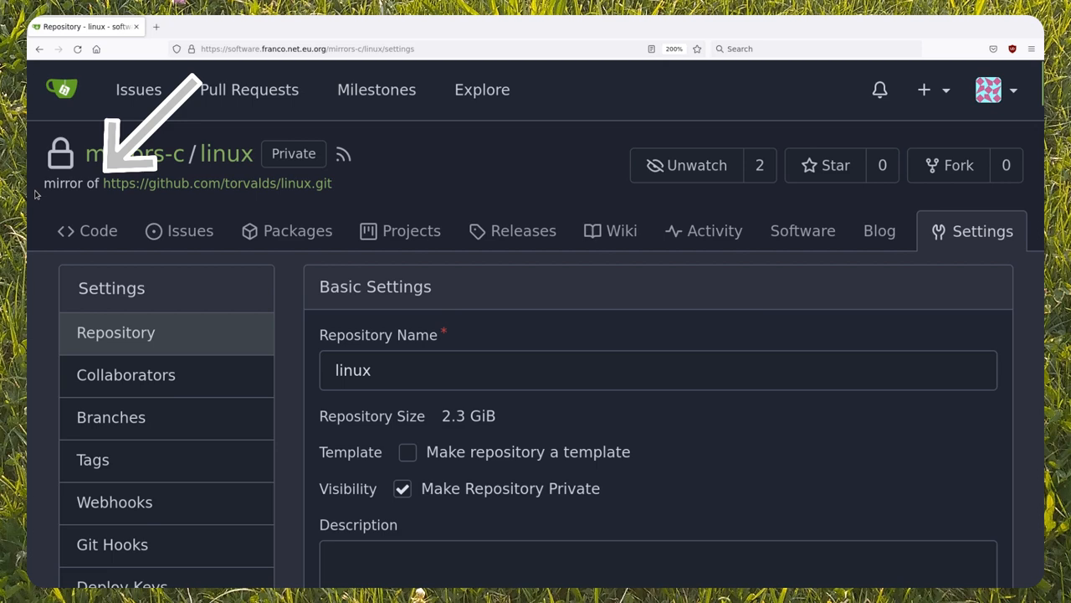
# Apply Update Settings on the reloaded mirrors-c/linux settings page
pyautogui.scroll(-3)
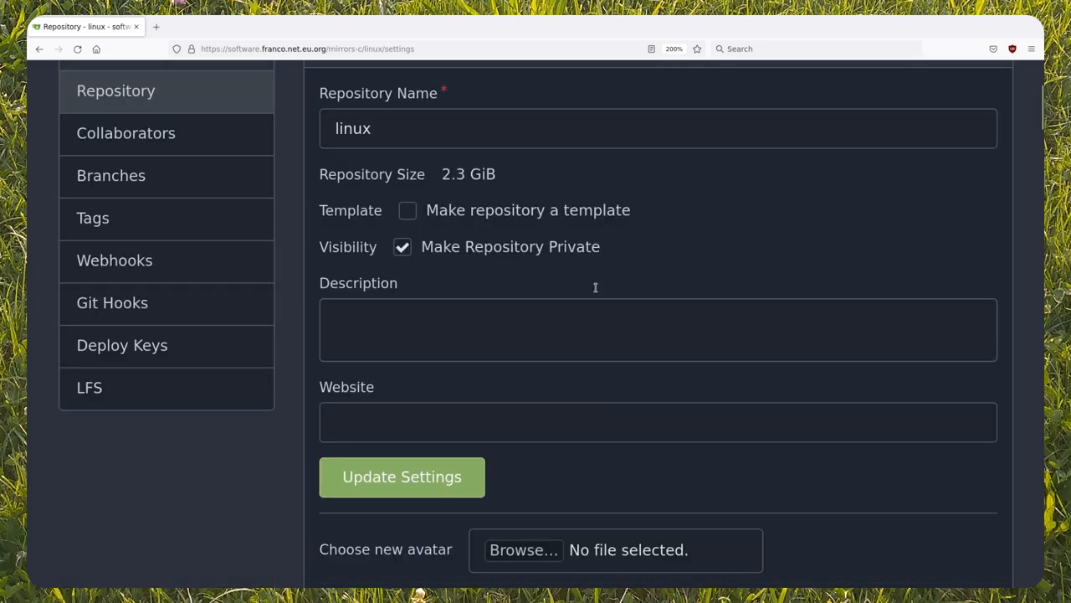
pyautogui.click(401, 476)
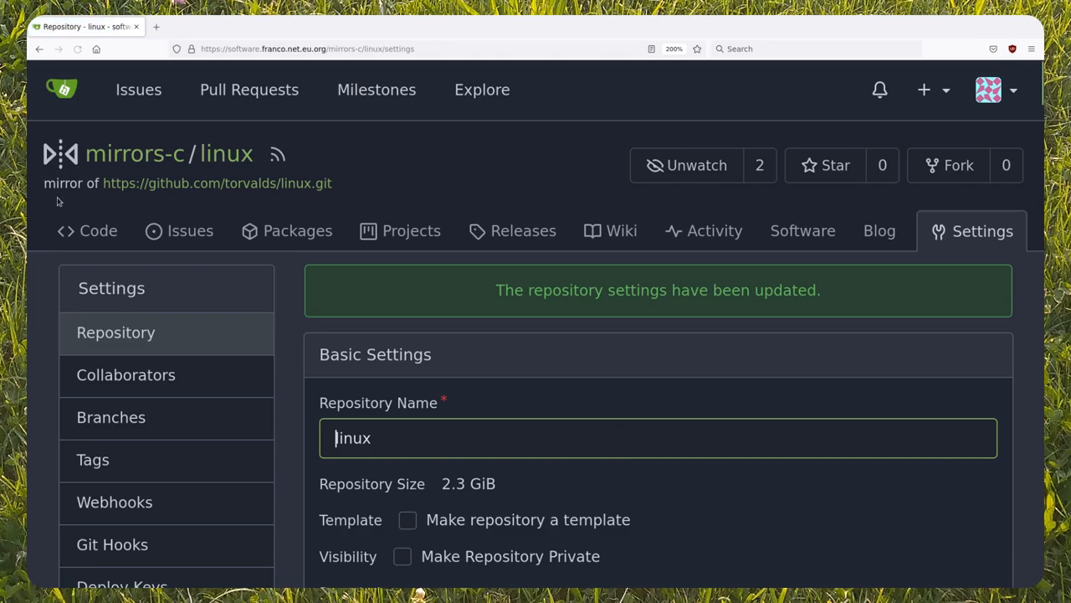